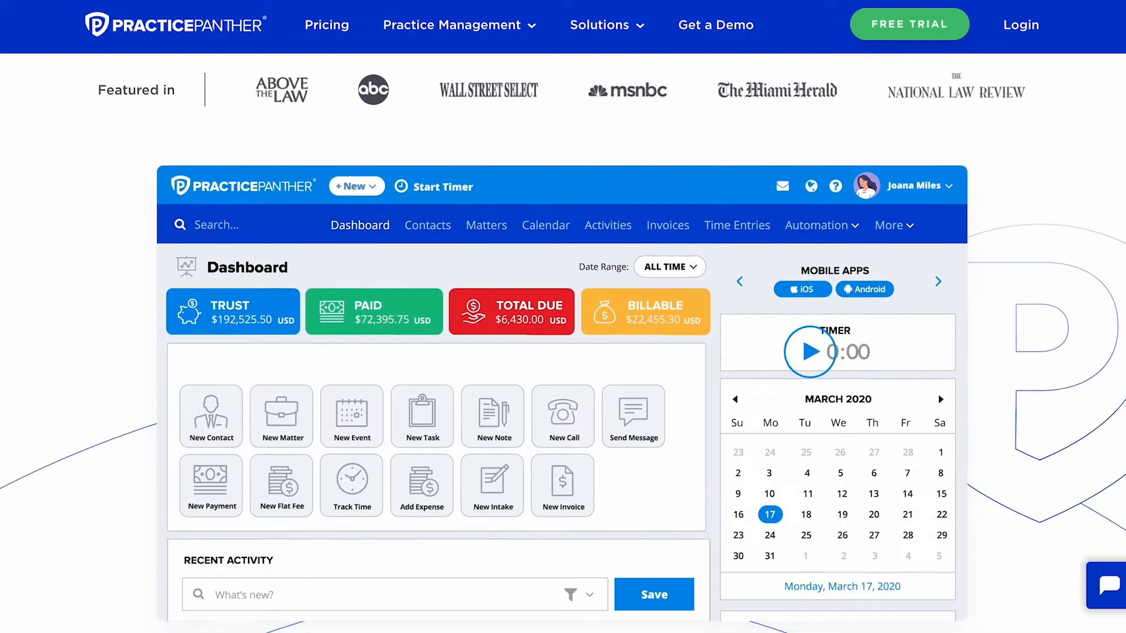
pyautogui.scroll(-3)
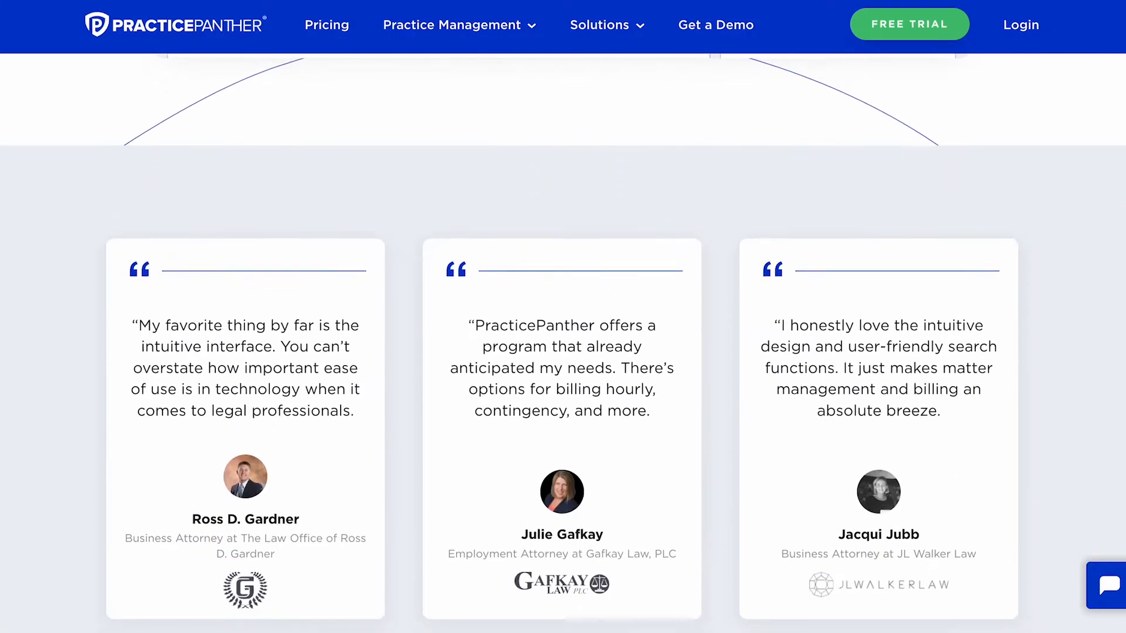
pyautogui.scroll(-3)
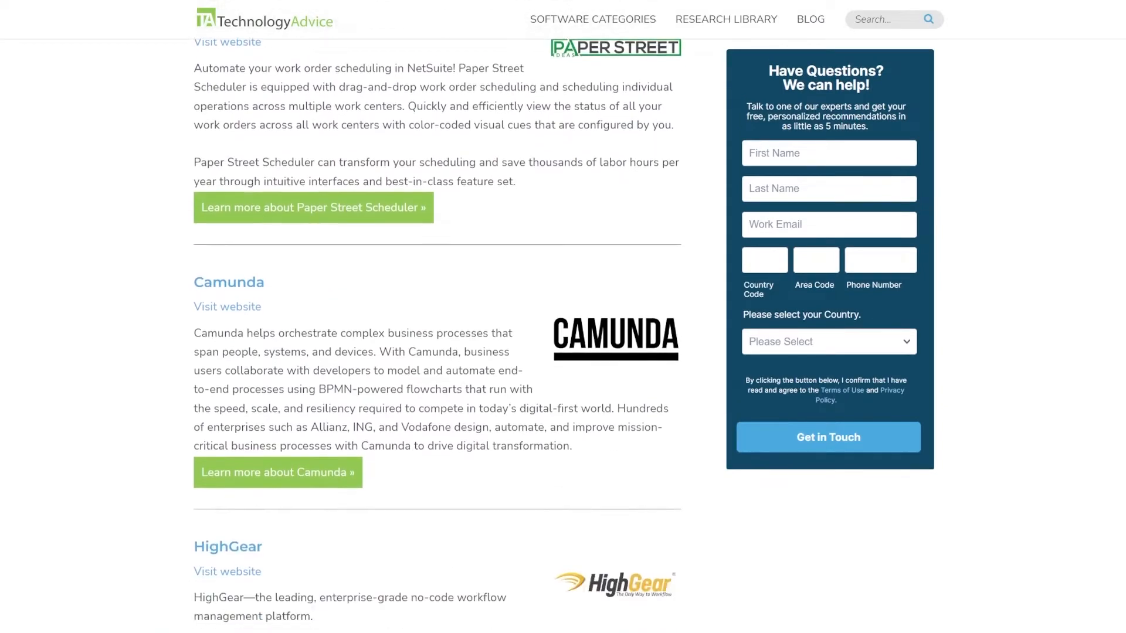
pyautogui.scroll(-3)
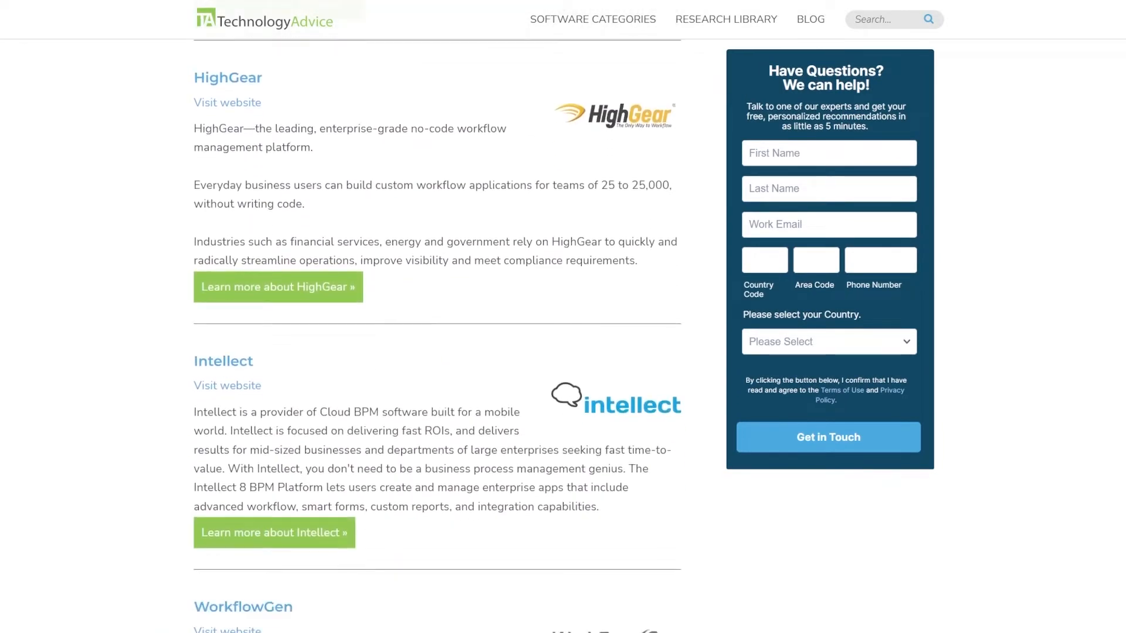
pyautogui.scroll(-3)
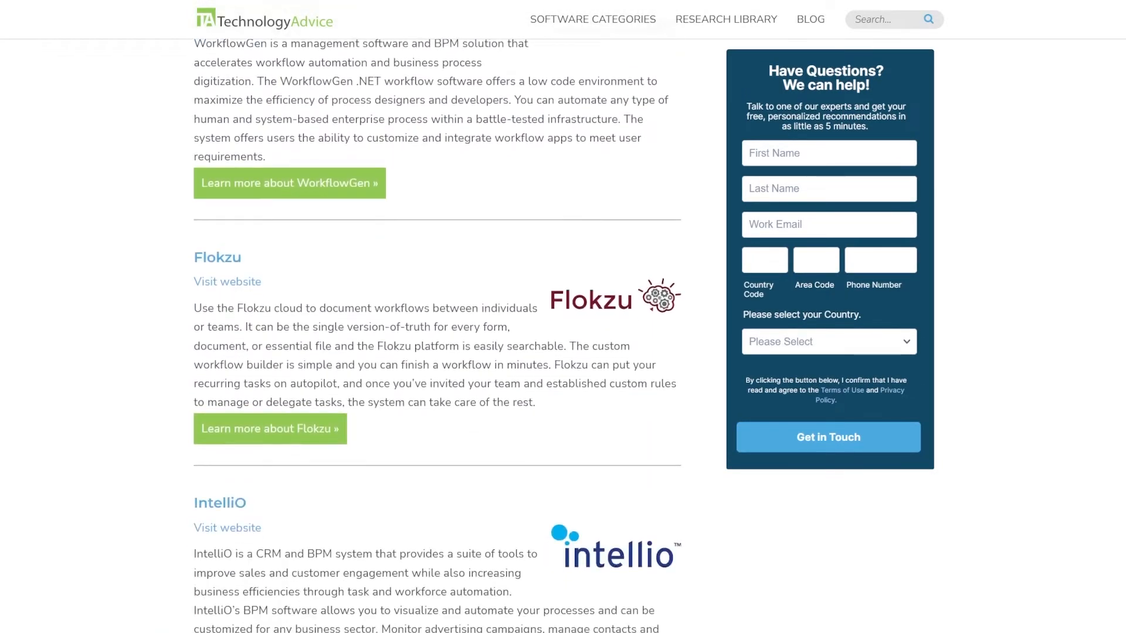
pyautogui.scroll(-3)
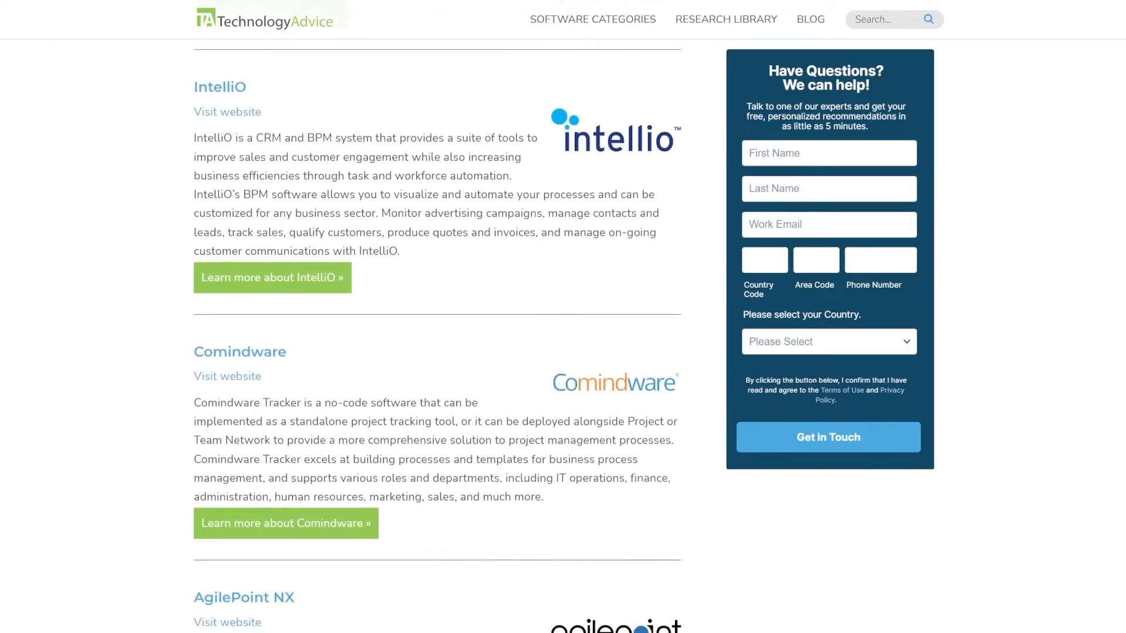
pyautogui.scroll(-3)
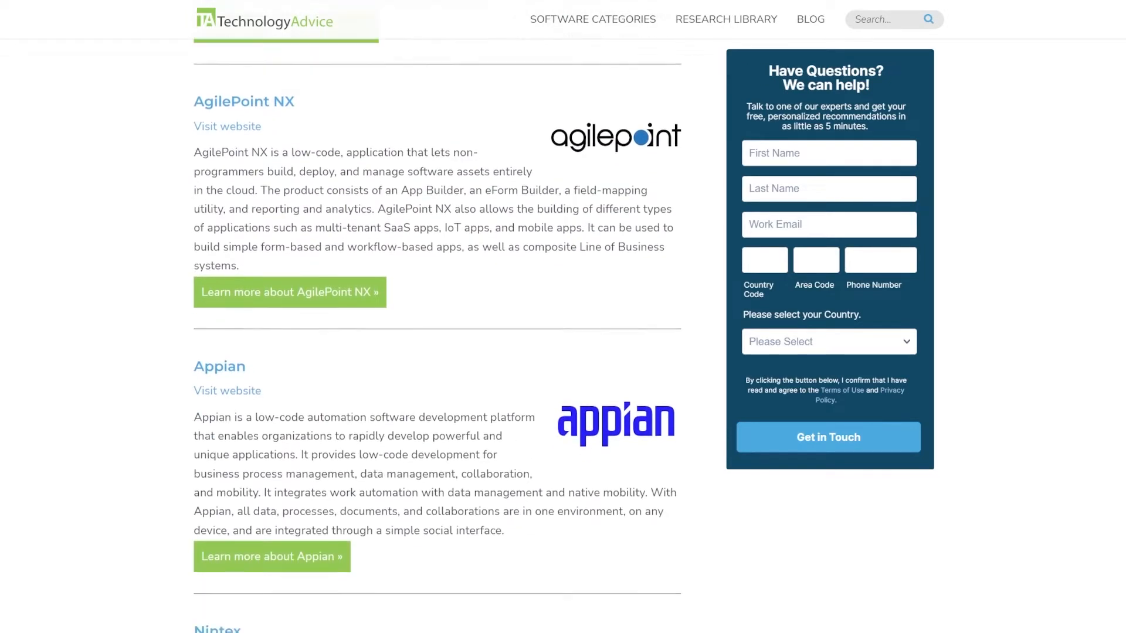
pyautogui.scroll(-3)
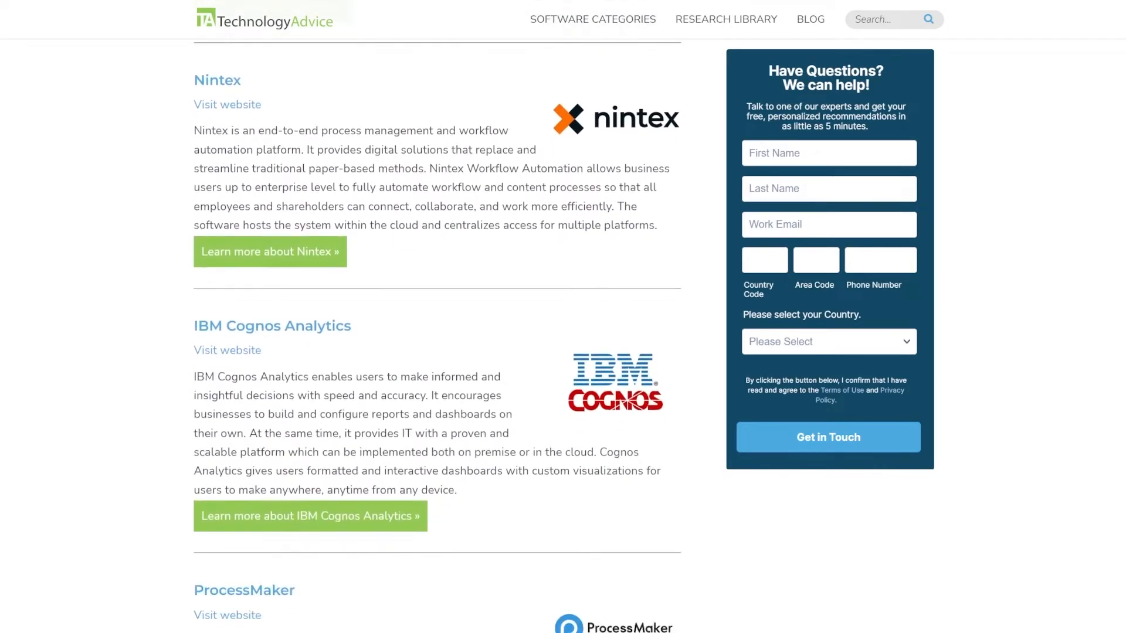